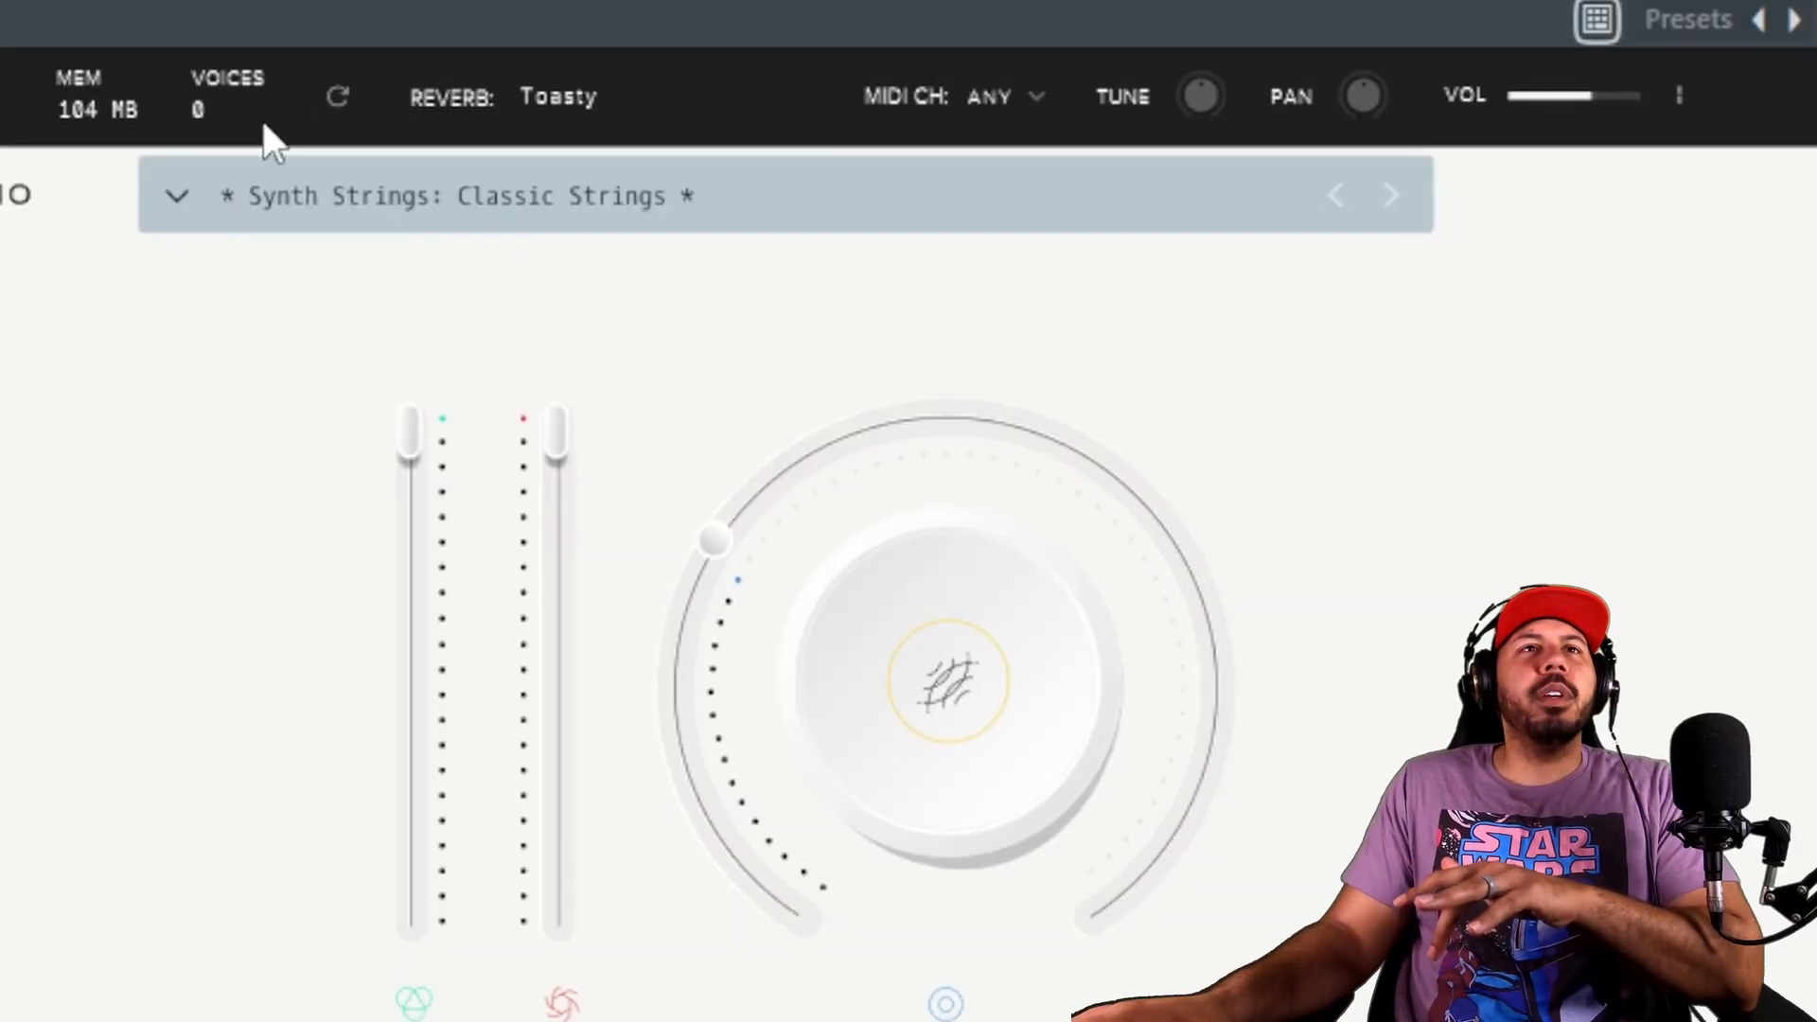
mouse_move(223, 190)
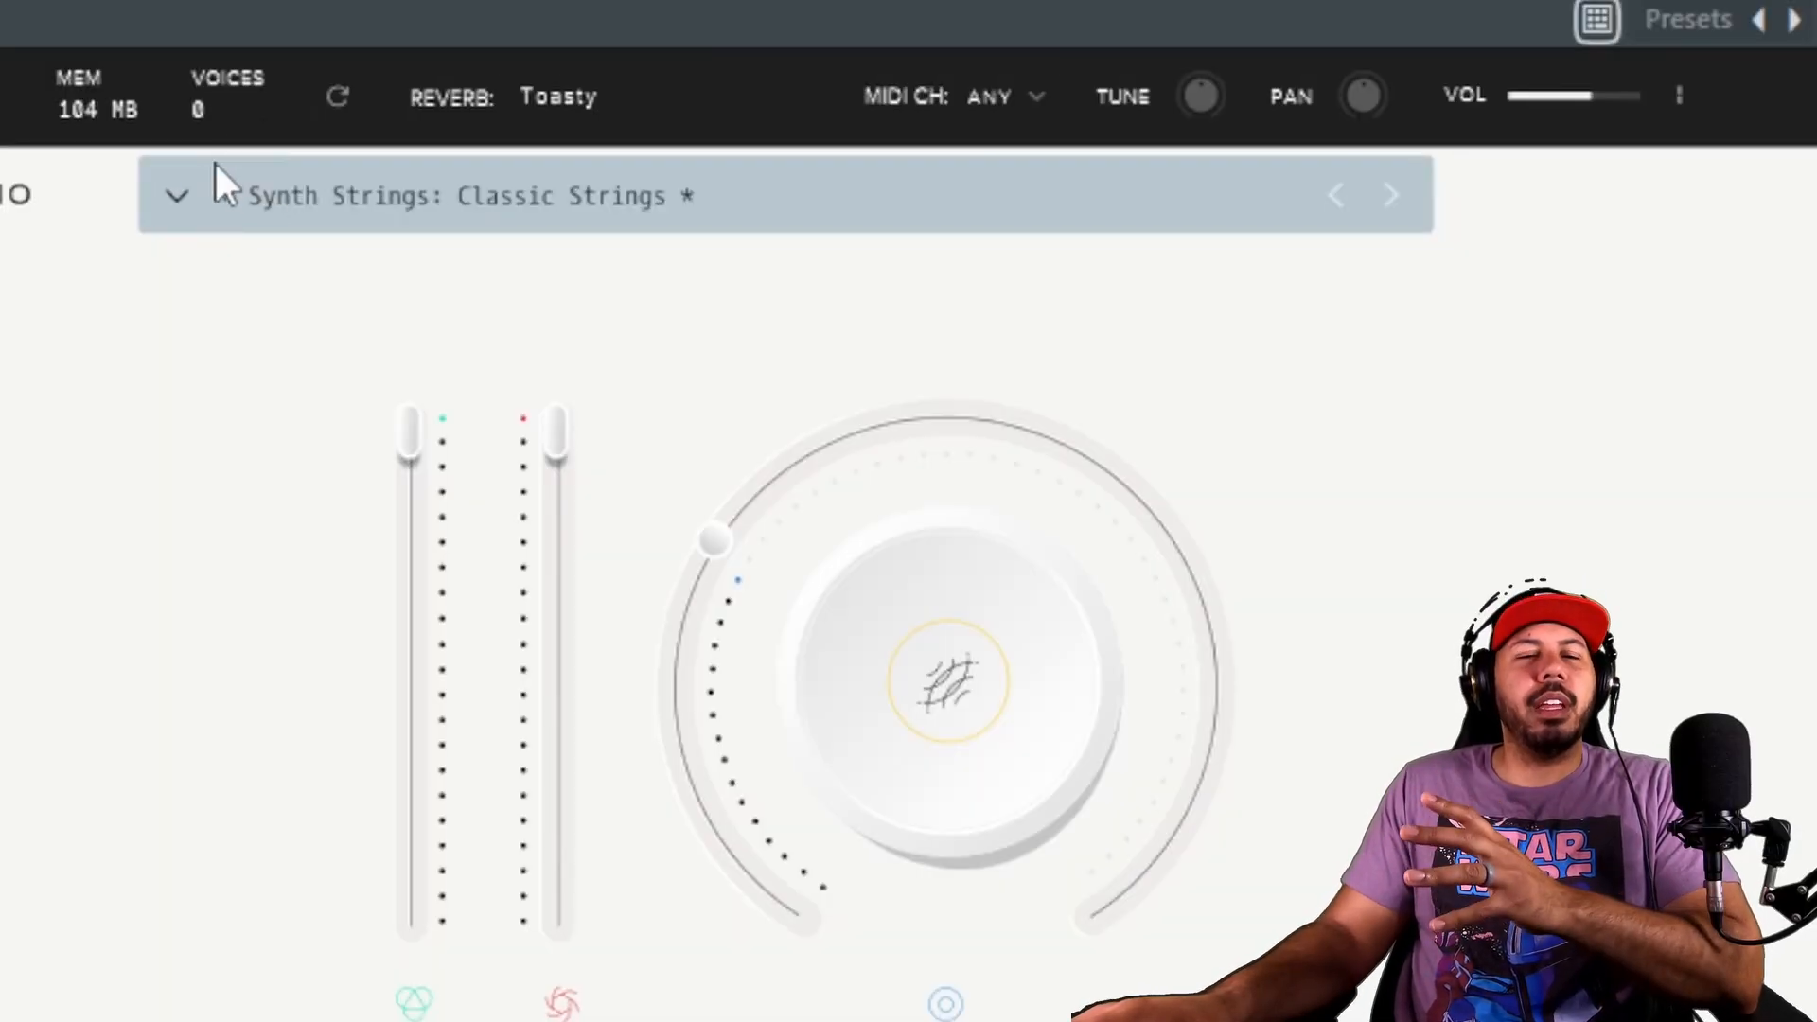